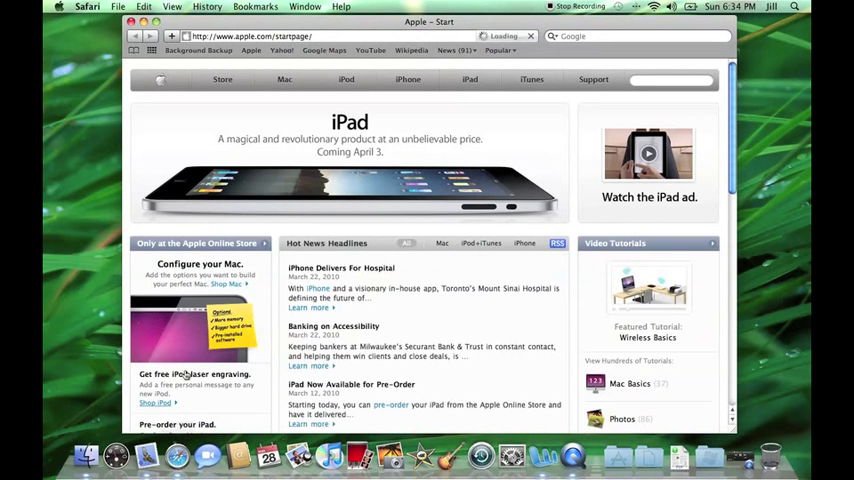
{"action": "left_click", "coordinate": [197, 50]}
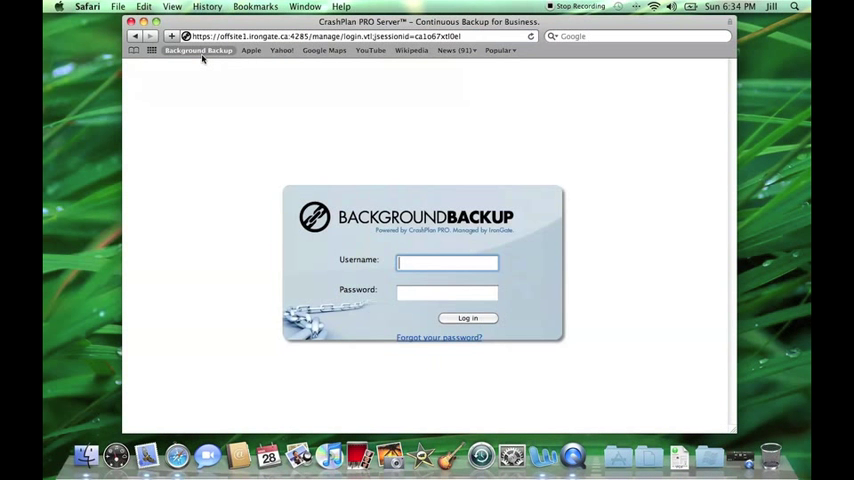
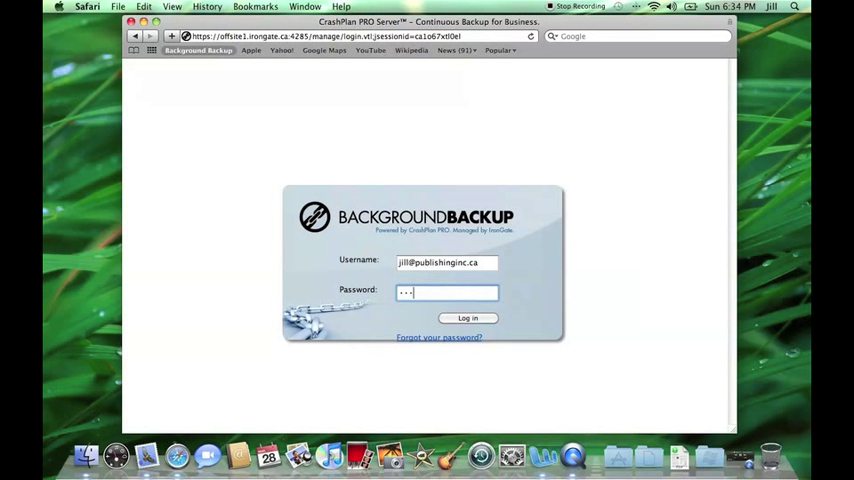
{"action": "left_click", "coordinate": [467, 318]}
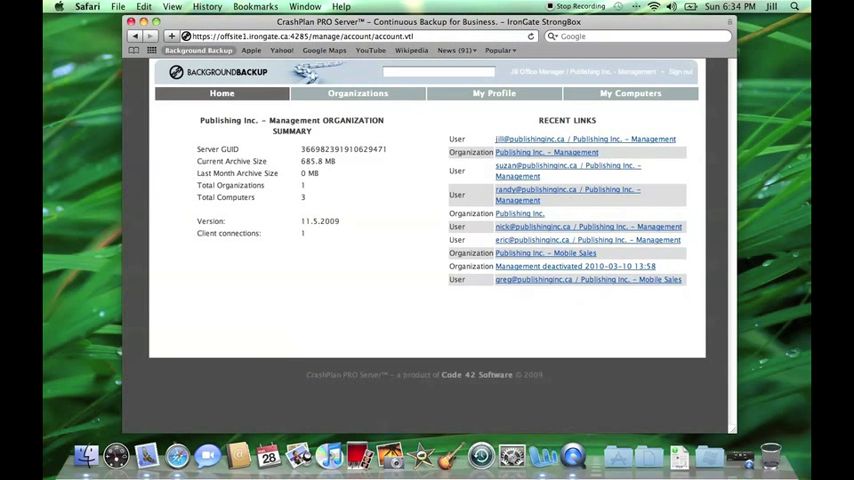
{"action": "mouse_move", "coordinate": [443, 228]}
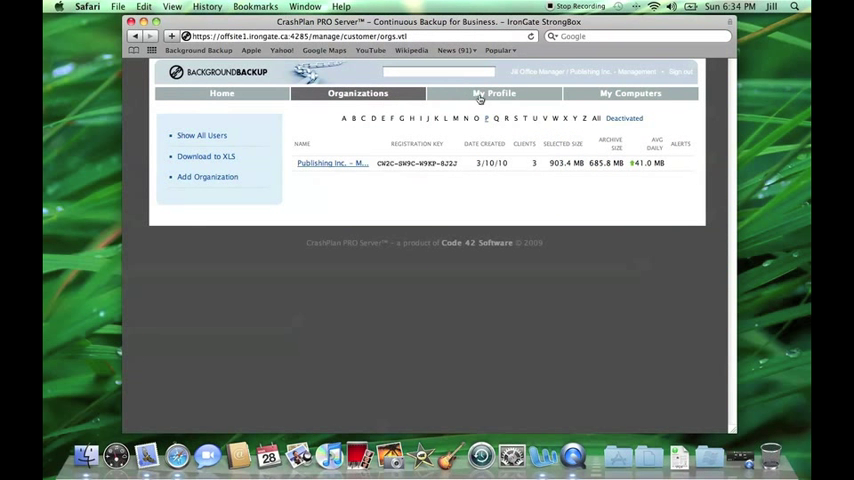
{"action": "left_click", "coordinate": [493, 93]}
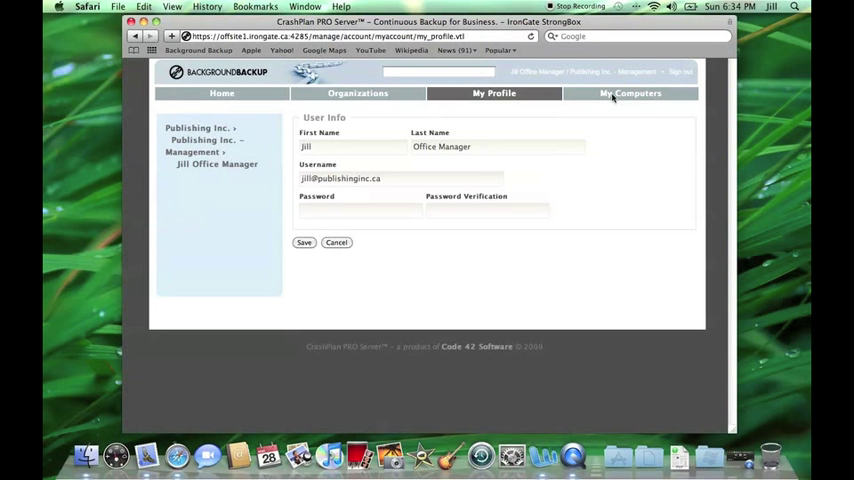
{"action": "left_click", "coordinate": [630, 93]}
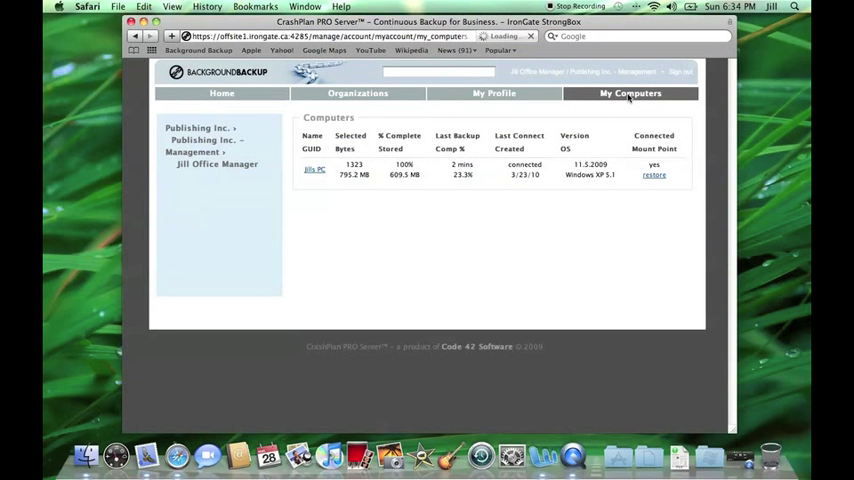
{"action": "left_click", "coordinate": [314, 169]}
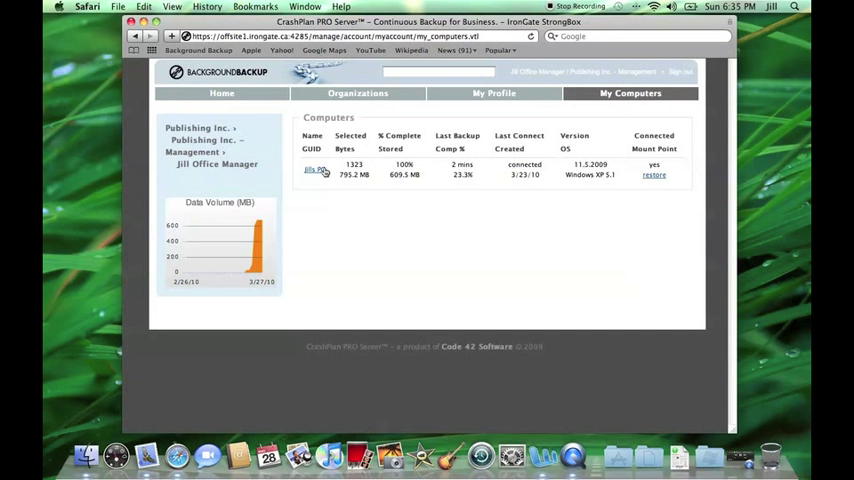
{"action": "left_click", "coordinate": [311, 170]}
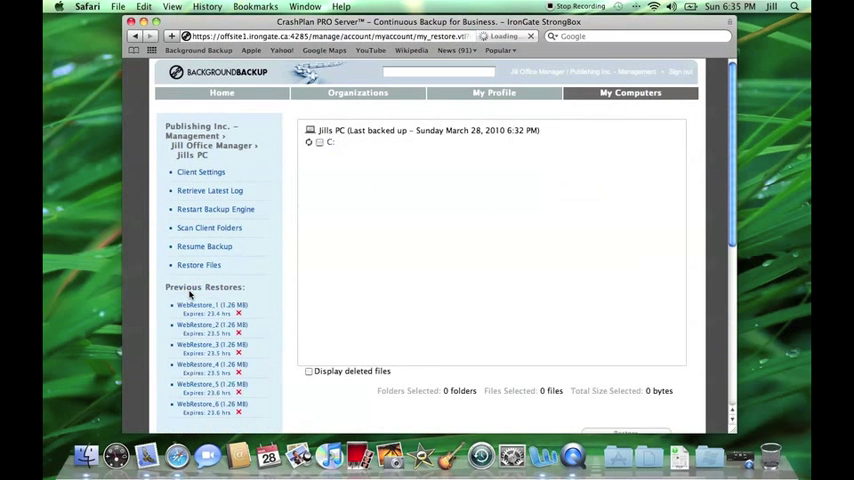
- Expand C:, the user's Documents and Settings folder, My Documents and Projects
{"action": "left_click", "coordinate": [309, 142]}
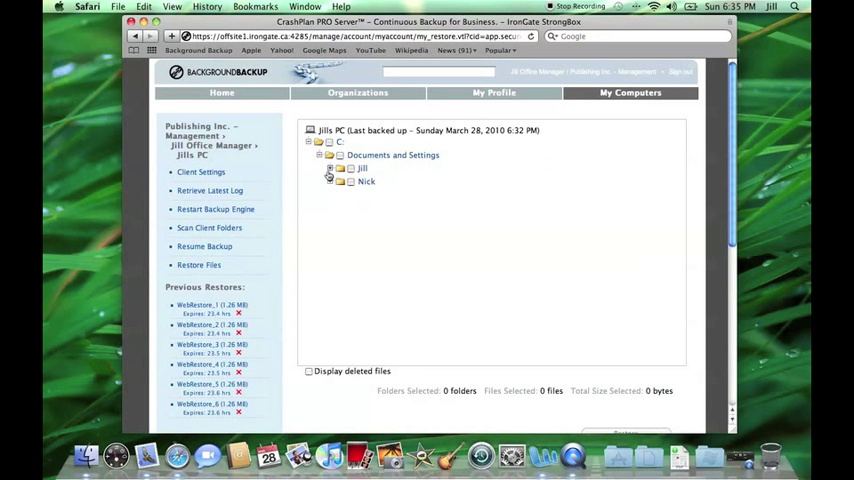
{"action": "left_click", "coordinate": [330, 168]}
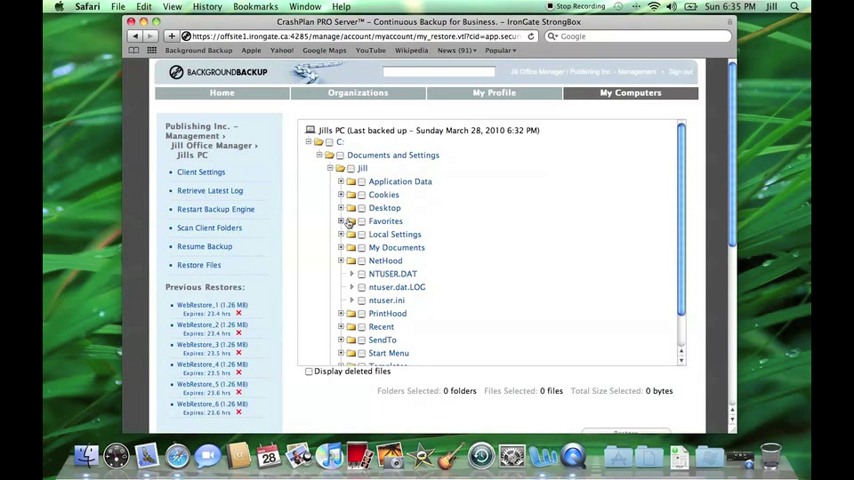
{"action": "left_click", "coordinate": [341, 247]}
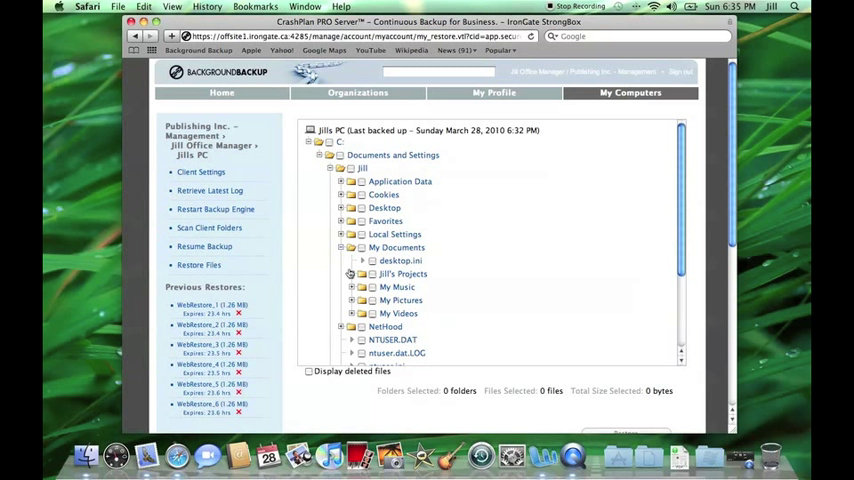
{"action": "left_click", "coordinate": [351, 274]}
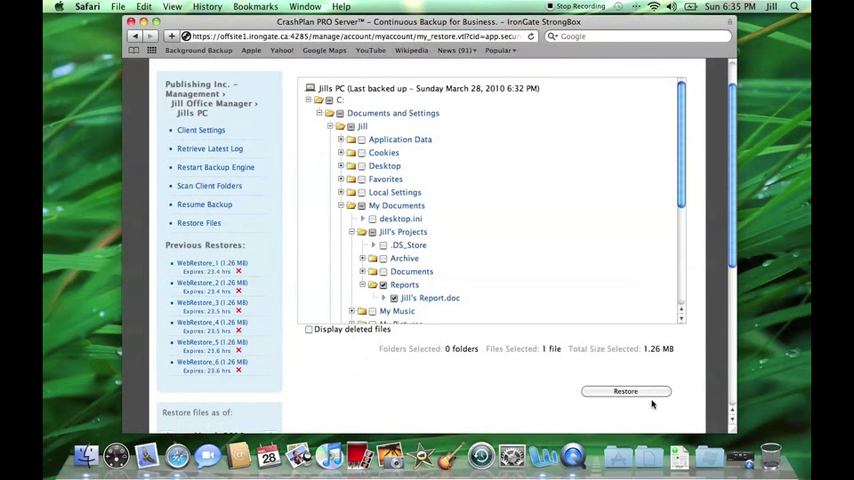
- Restore the checked Jill's Report.doc and download it to open in Word
{"action": "left_click", "coordinate": [625, 391]}
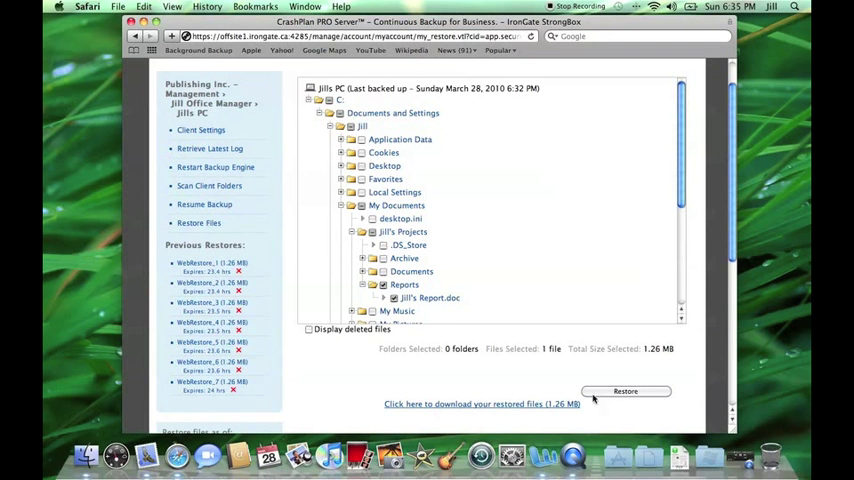
{"action": "left_click", "coordinate": [481, 403]}
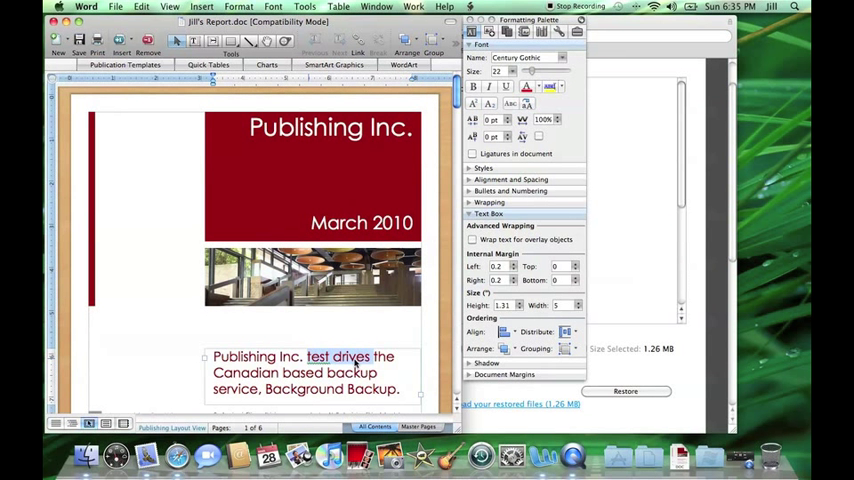
{"action": "type", "text": "loves"}
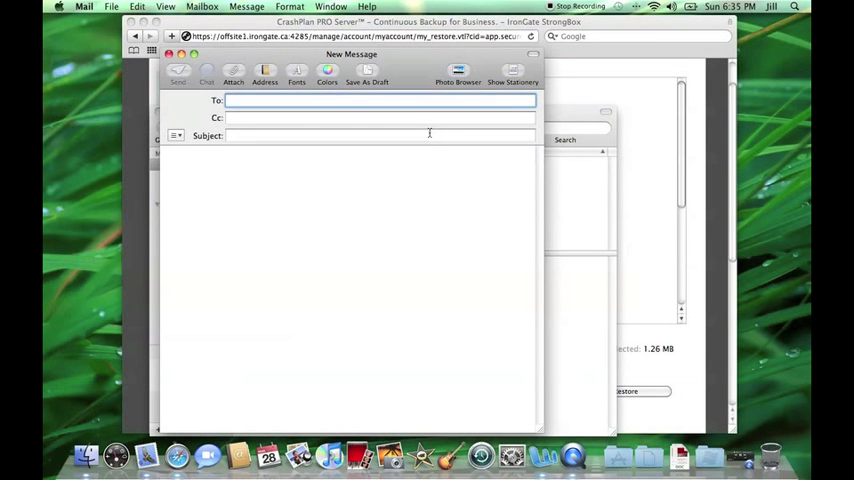
- Give the message the subject 'New Report' and attach the restored report from Downloads
{"action": "type", "text": "New Report"}
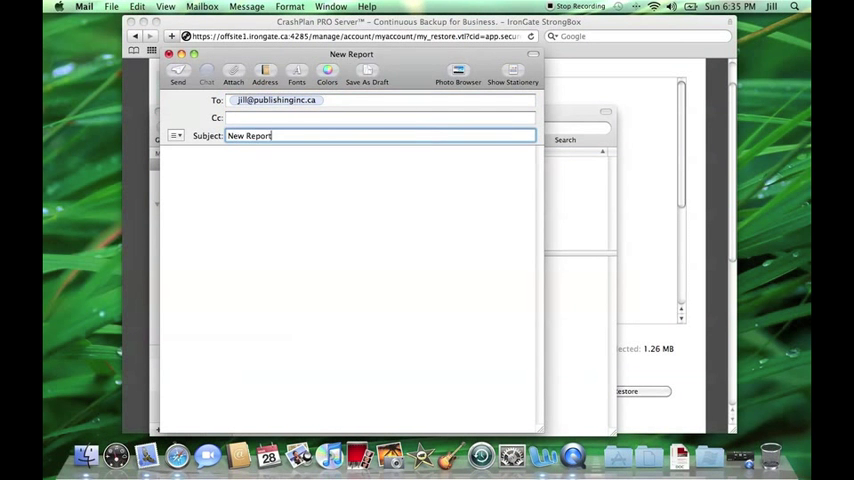
{"action": "left_click", "coordinate": [233, 75]}
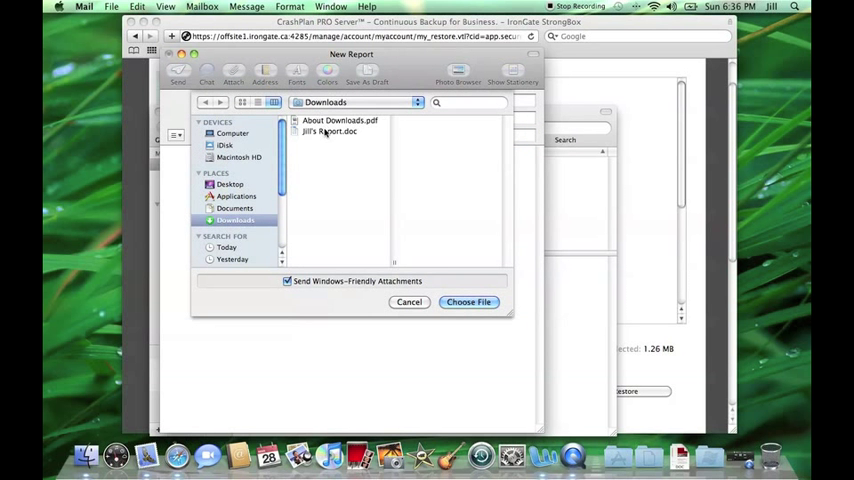
{"action": "left_click", "coordinate": [409, 302]}
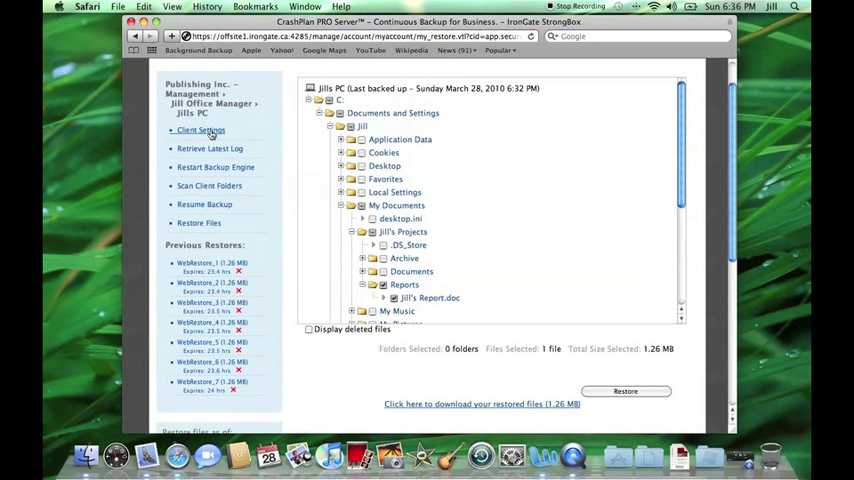
{"action": "left_click", "coordinate": [200, 130]}
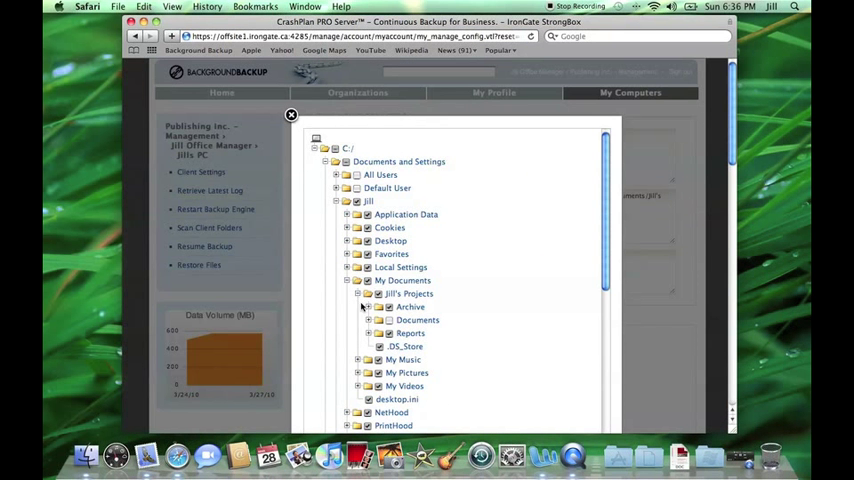
{"action": "left_click", "coordinate": [368, 320]}
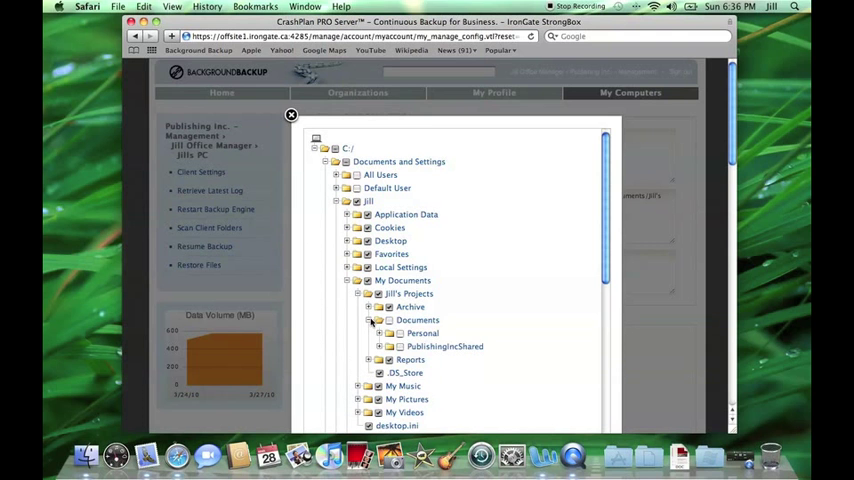
{"action": "left_click", "coordinate": [291, 115]}
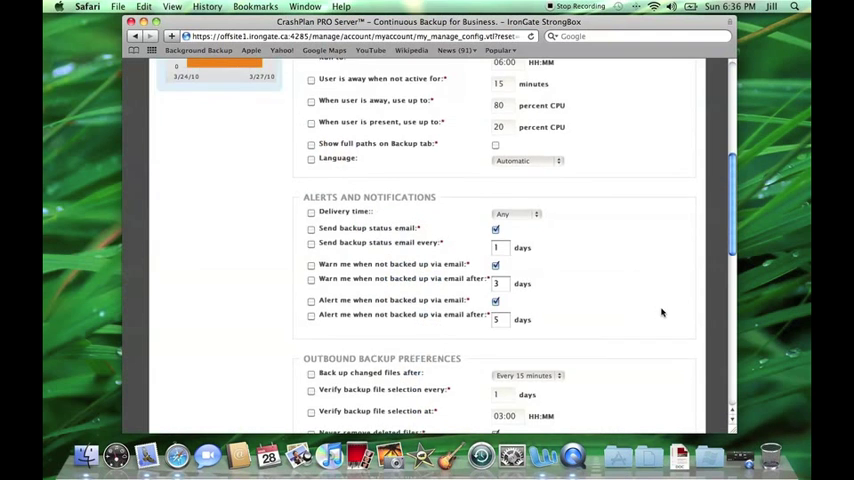
{"action": "scroll", "scroll_direction": "down", "scroll_amount": 3}
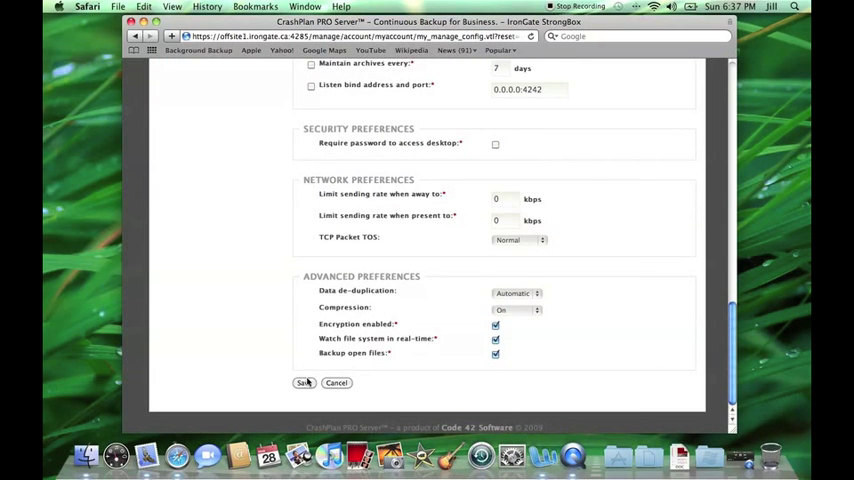
{"action": "left_click", "coordinate": [304, 383]}
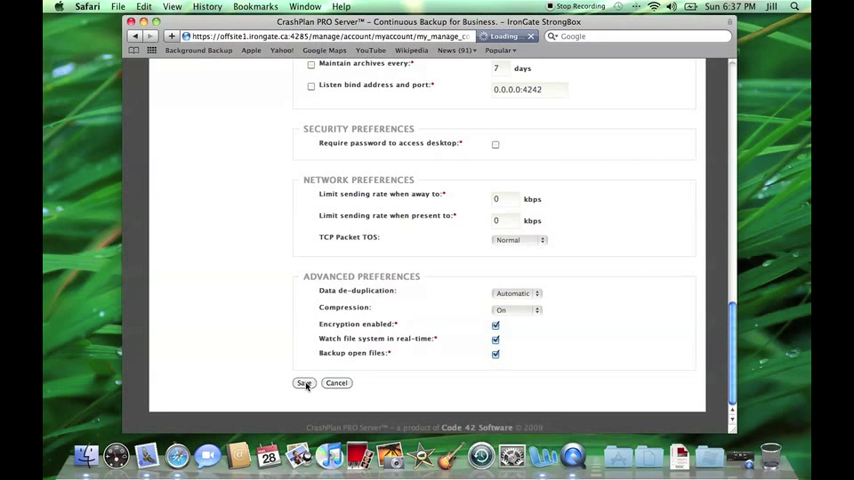
{"action": "left_click", "coordinate": [303, 383]}
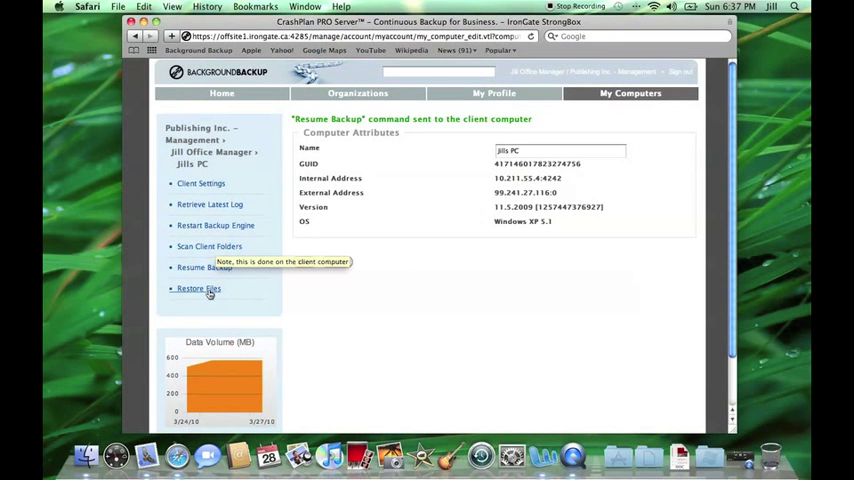
- Show Jill's Report.doc earlier versions under Reports, marking the 03/25/10 04:47 AM version
{"action": "left_click", "coordinate": [198, 289]}
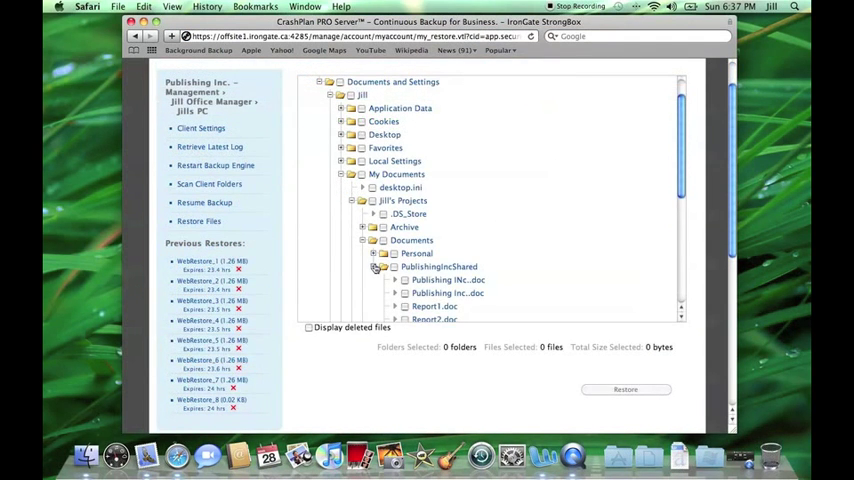
{"action": "left_click", "coordinate": [375, 267]}
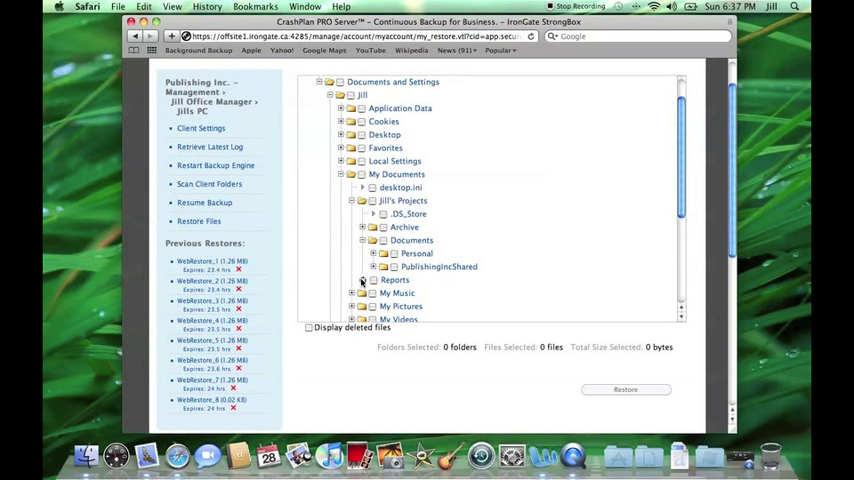
{"action": "left_click", "coordinate": [363, 279]}
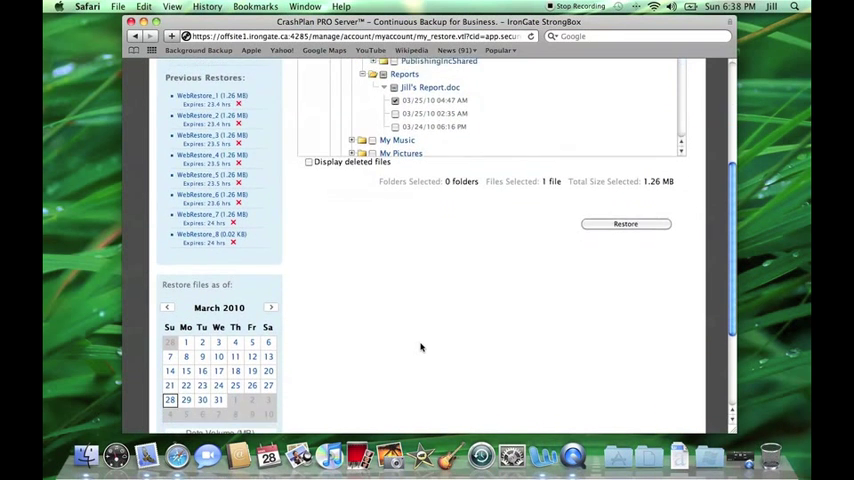
{"action": "scroll", "scroll_direction": "down", "scroll_amount": 3}
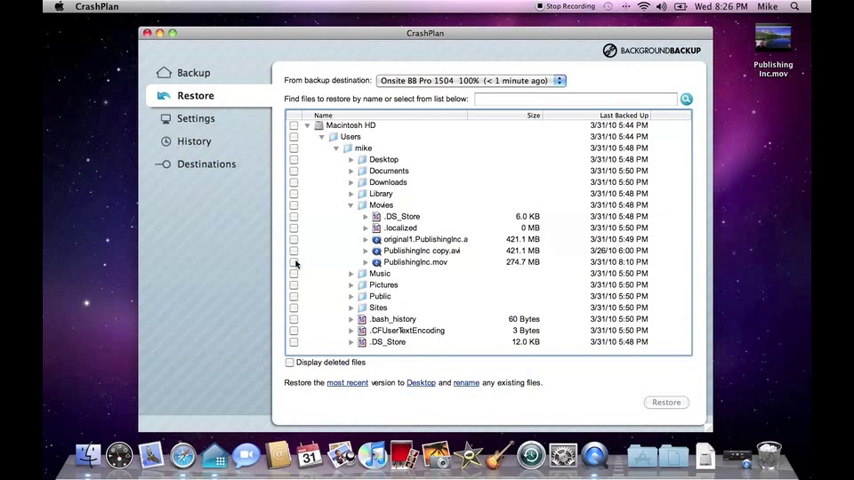
- Check PublishingInc.mov with its versions shown and restore it to the original location
{"action": "left_click", "coordinate": [293, 261]}
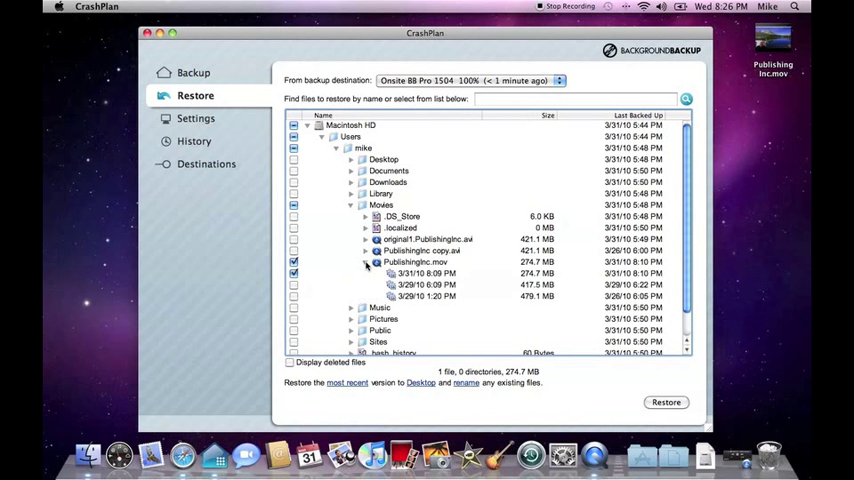
{"action": "mouse_move", "coordinate": [410, 285]}
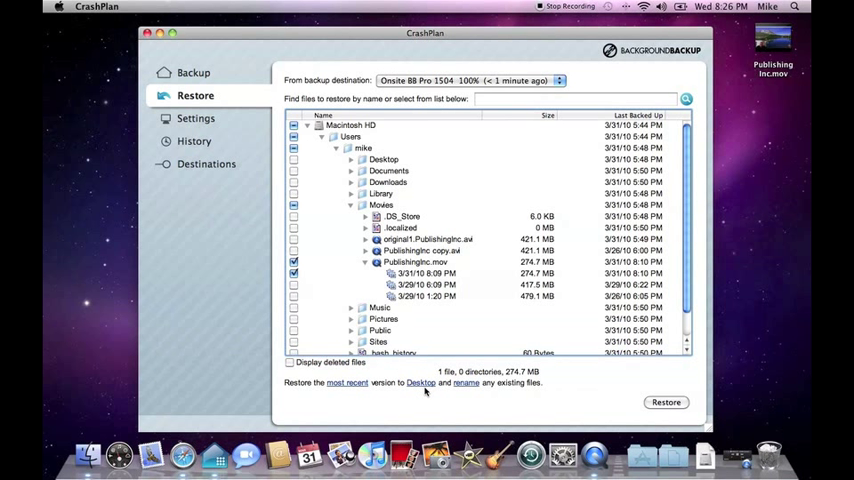
{"action": "left_click", "coordinate": [420, 382]}
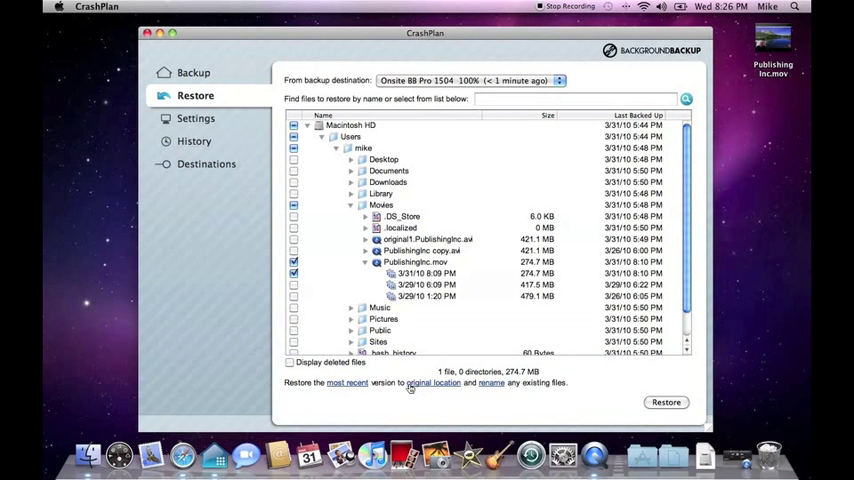